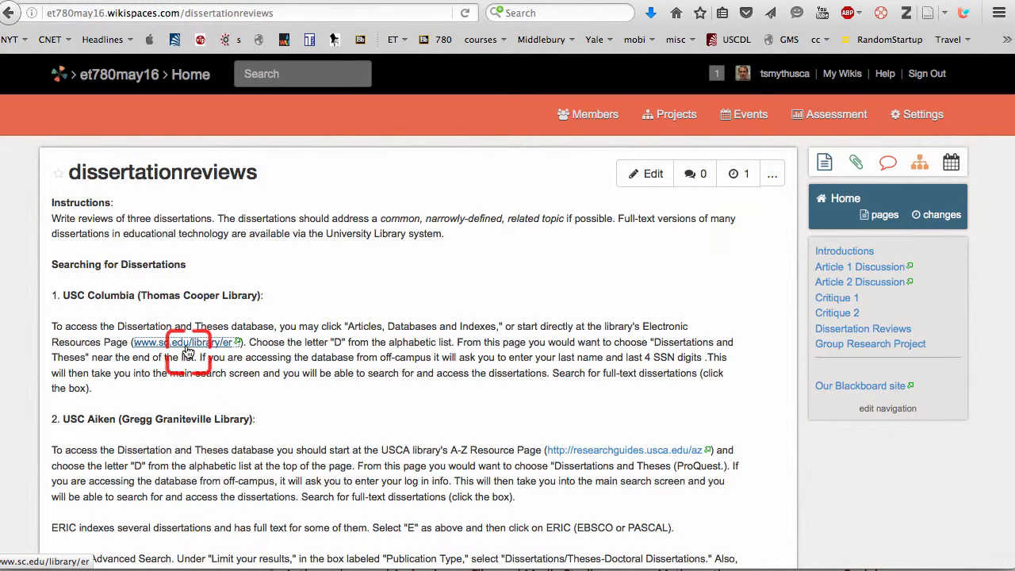
click(191, 342)
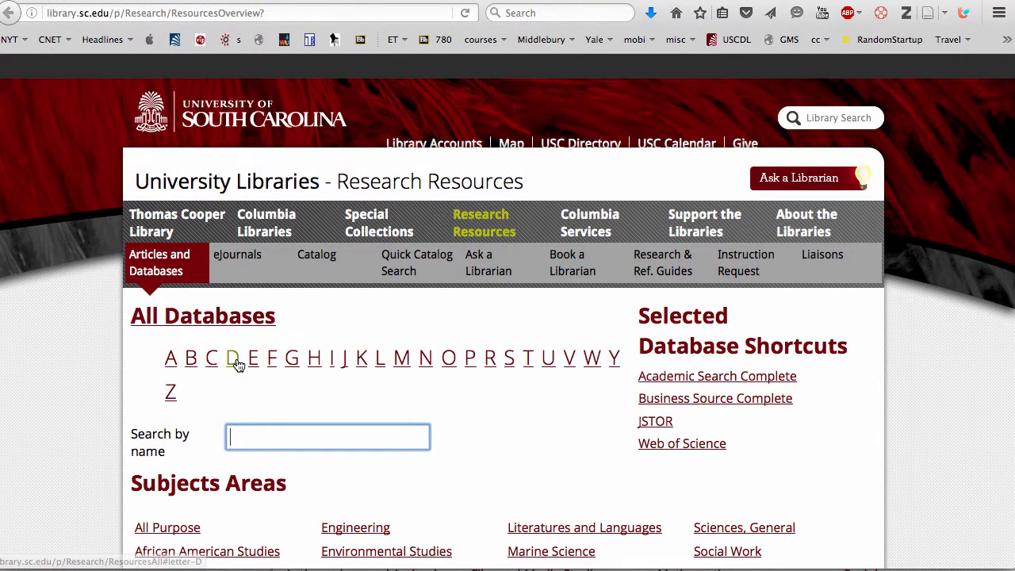
Step: From the databases beginning with D, open Dissertations and Theses to reach ProQuest's Advanced Search
click(232, 358)
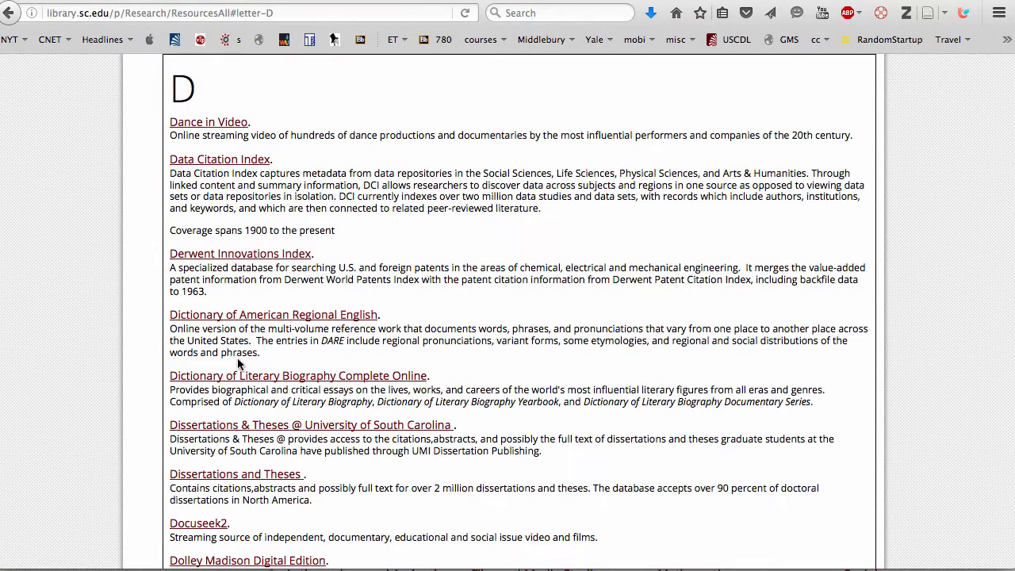
mouse_move(235, 472)
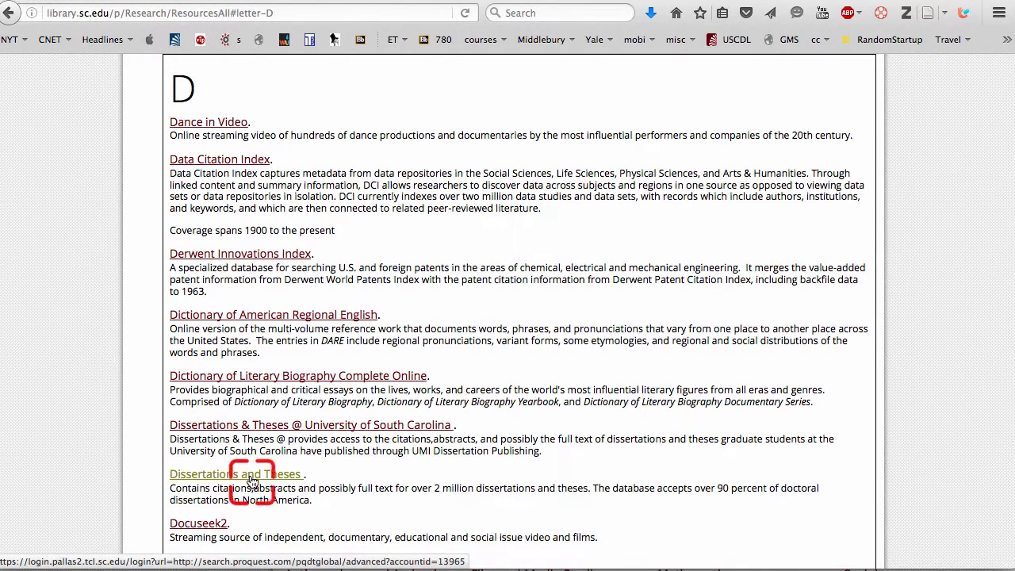
mouse_move(263, 479)
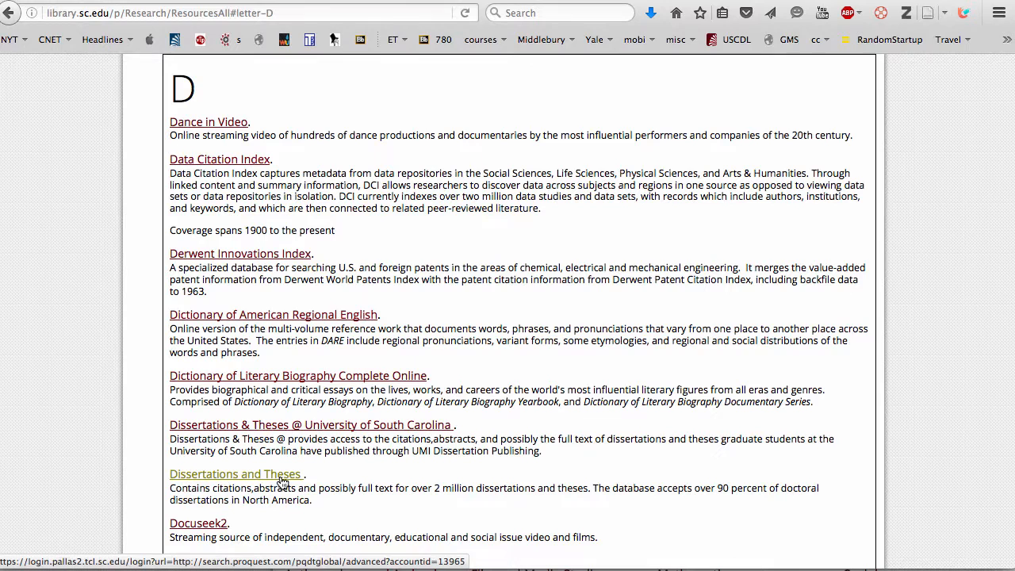
mouse_move(309, 425)
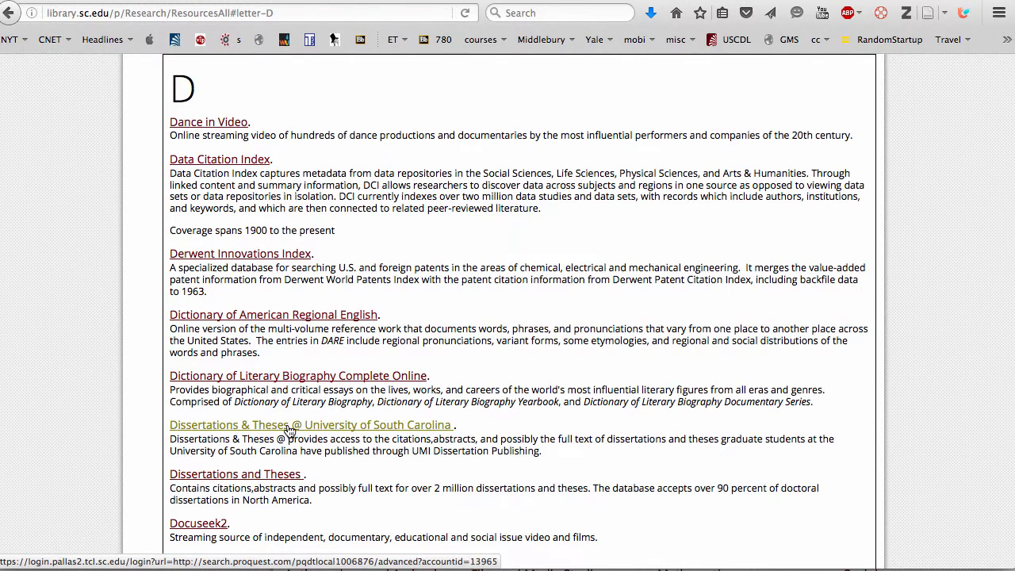
mouse_move(235, 479)
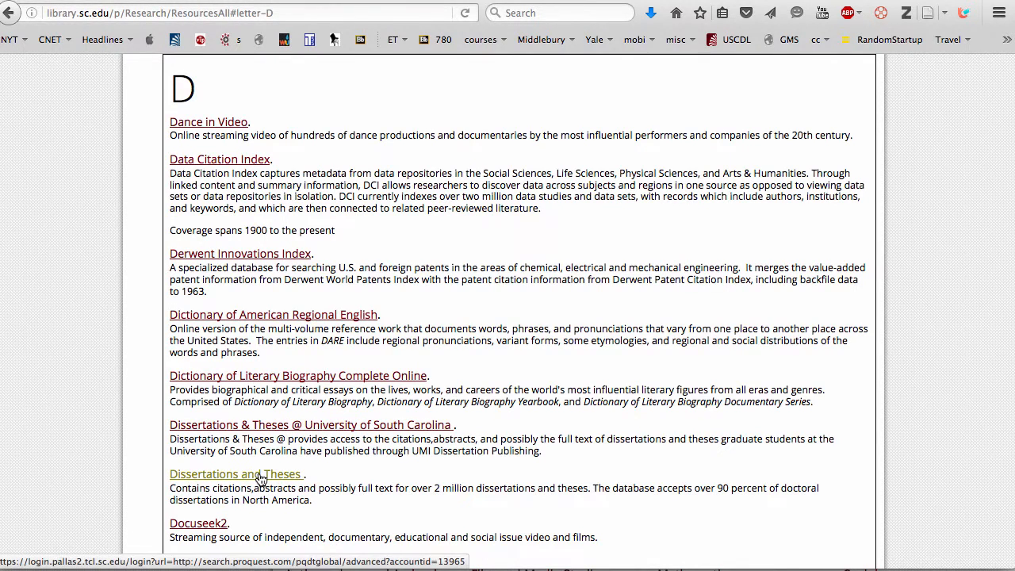
click(234, 472)
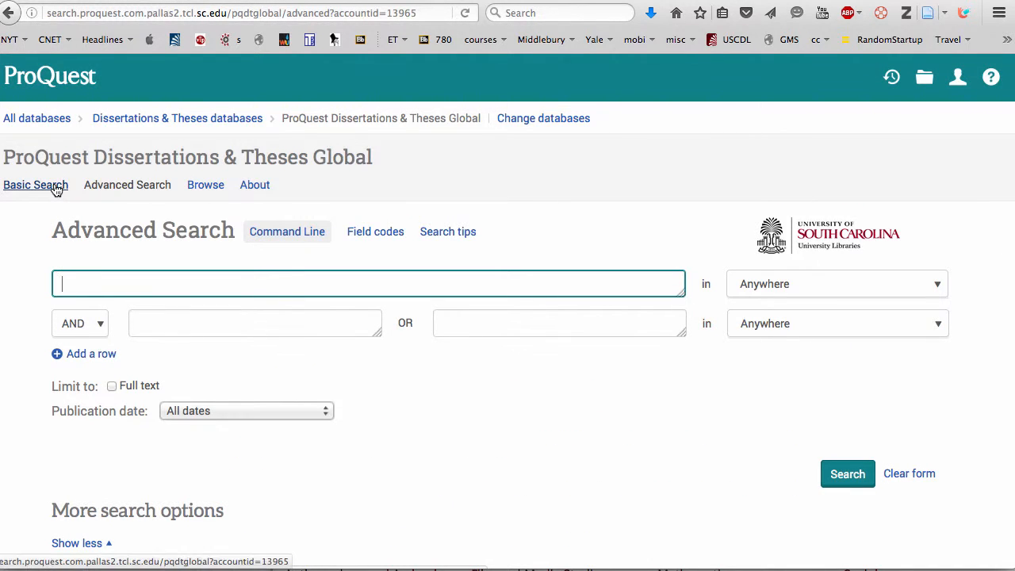
Step: Switch on the Full text limit in Advanced Search and focus the first search row
click(35, 184)
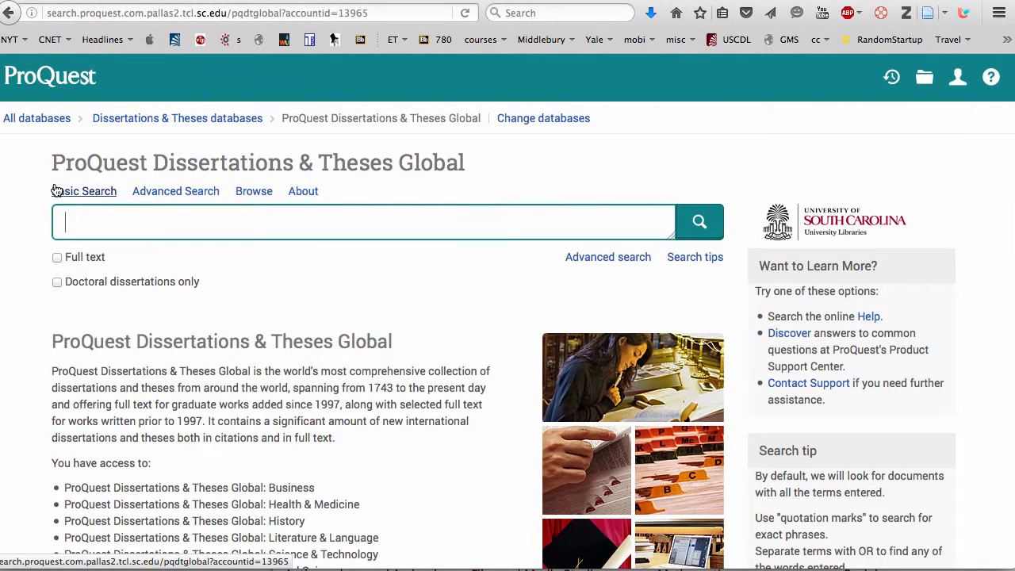
click(174, 190)
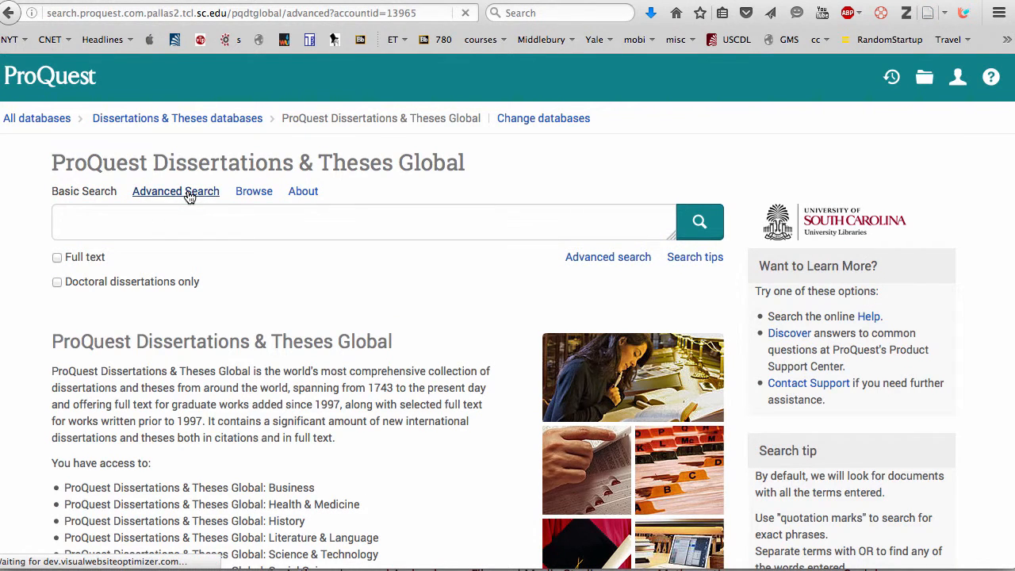
click(175, 190)
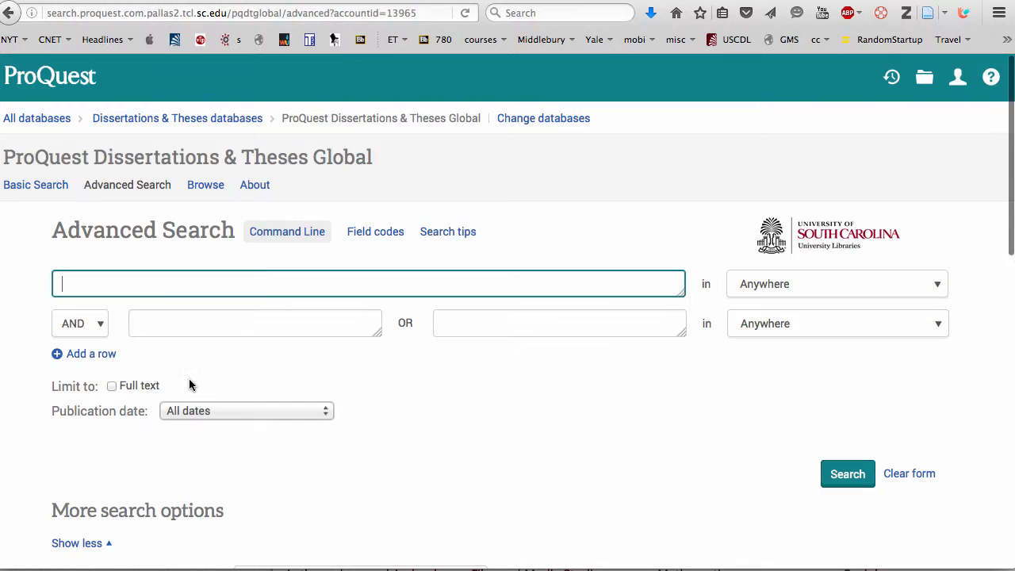
click(111, 386)
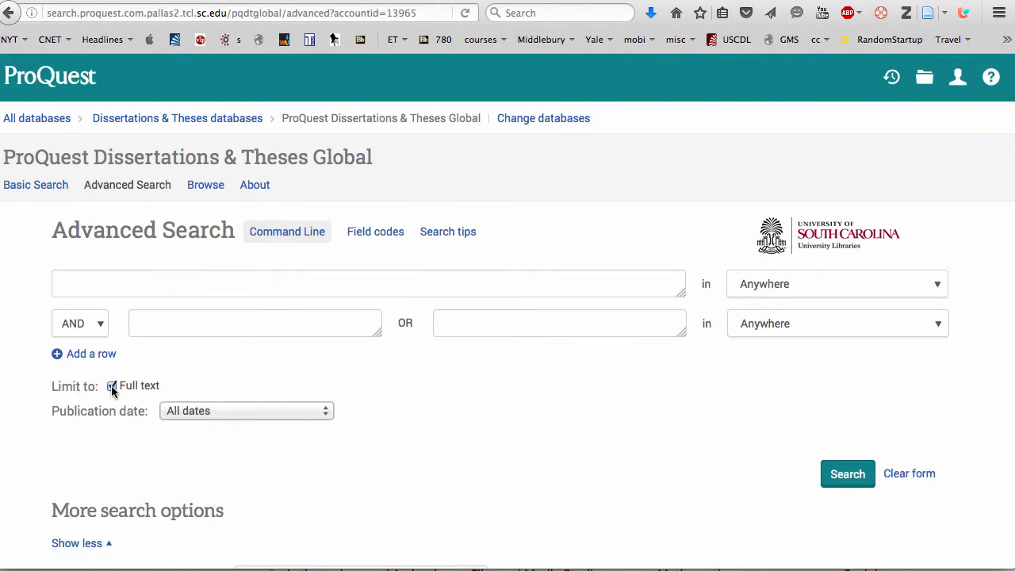
click(111, 385)
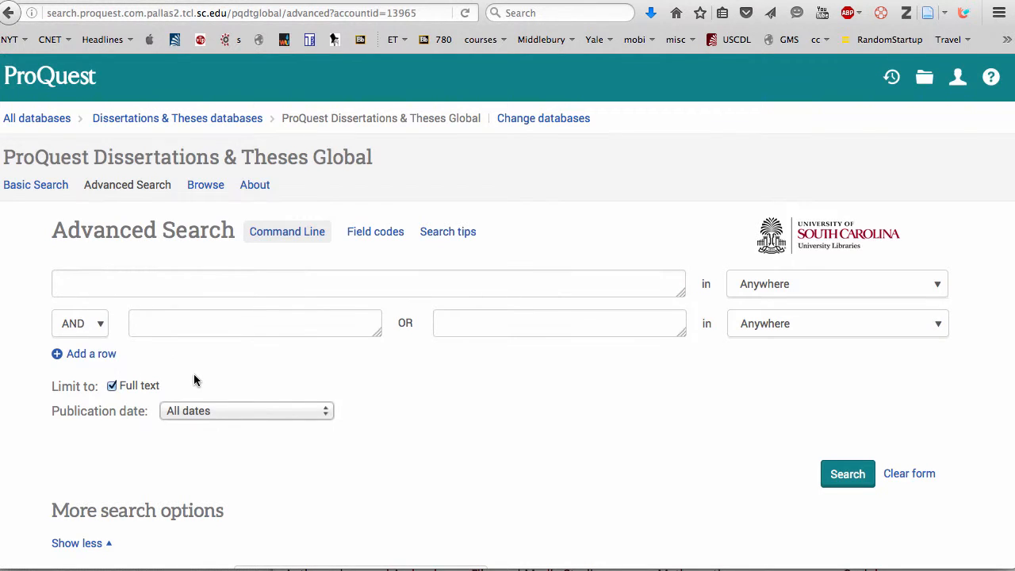
mouse_move(220, 376)
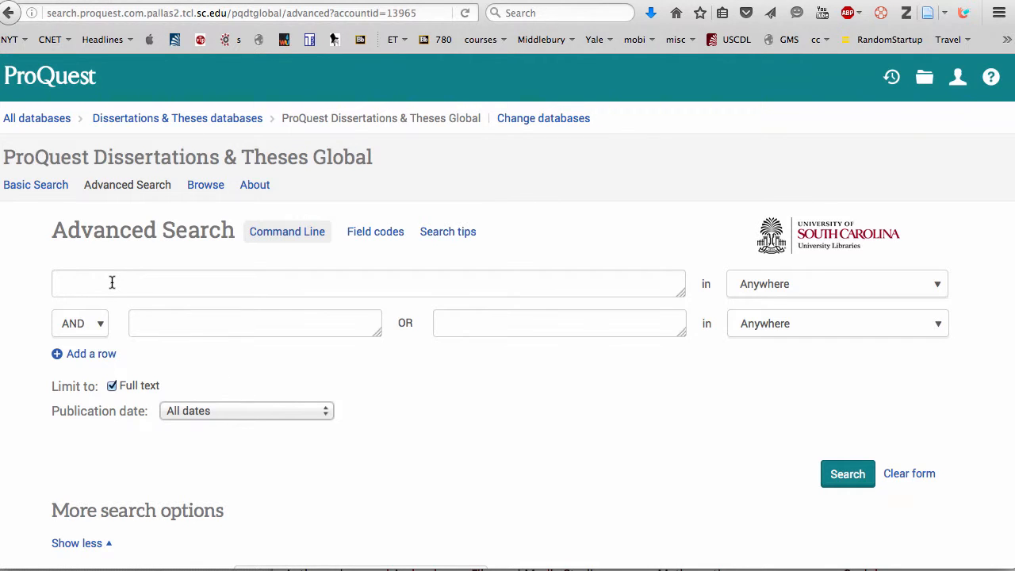
click(368, 282)
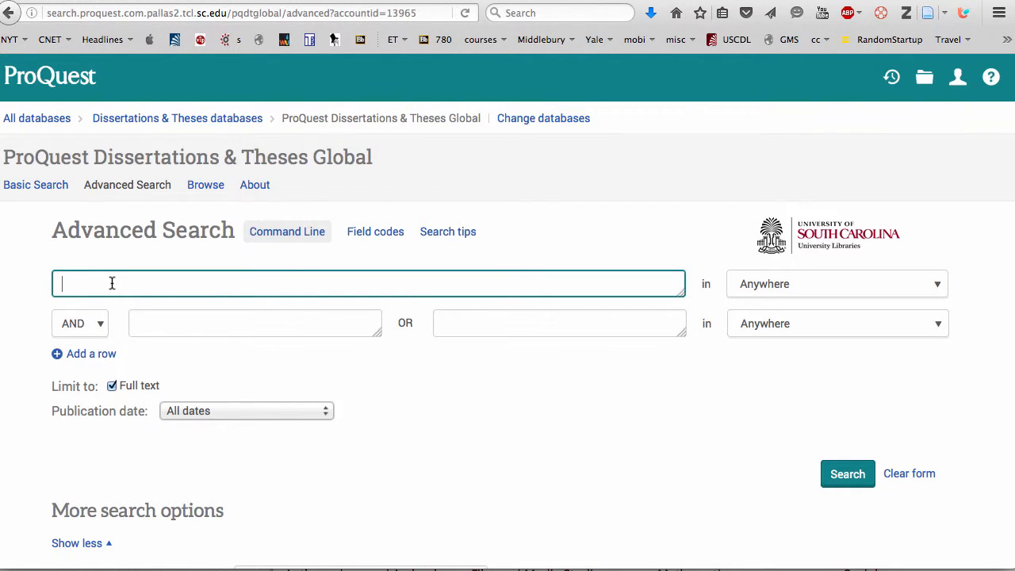
Step: Enter the search terms technology and elementary in the Advanced Search rows
text(technol)
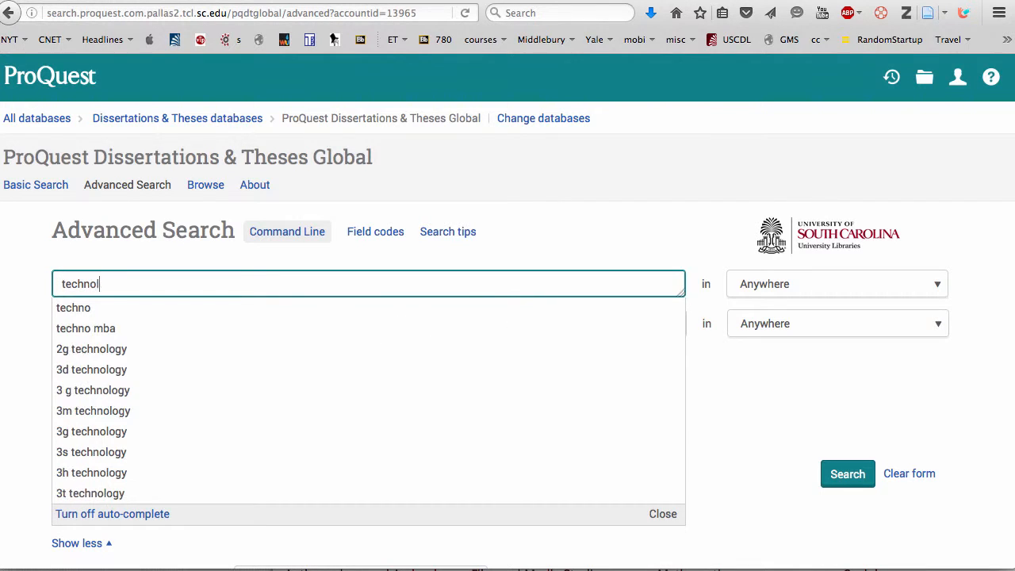
text(ogy)
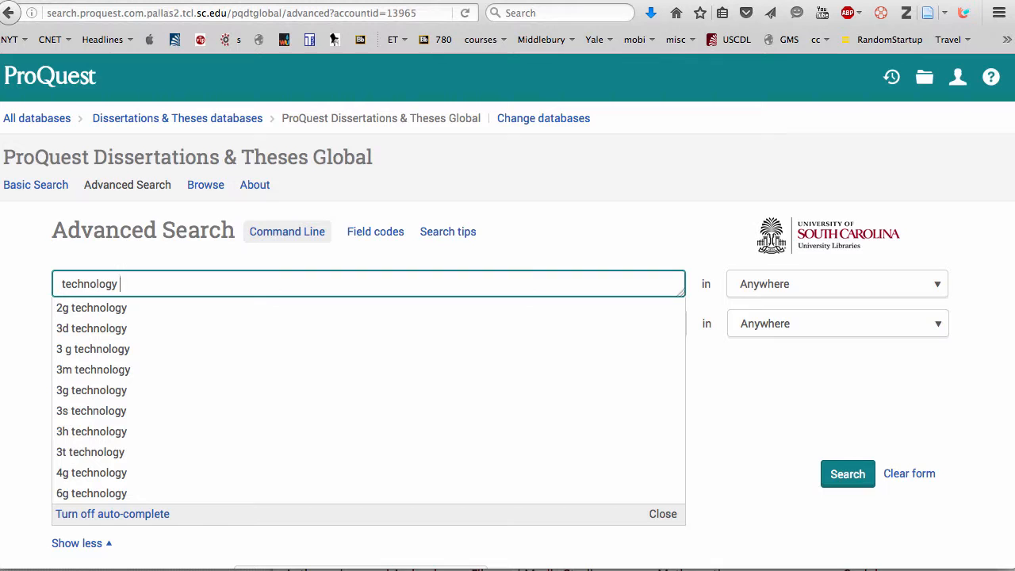
text(elementary and)
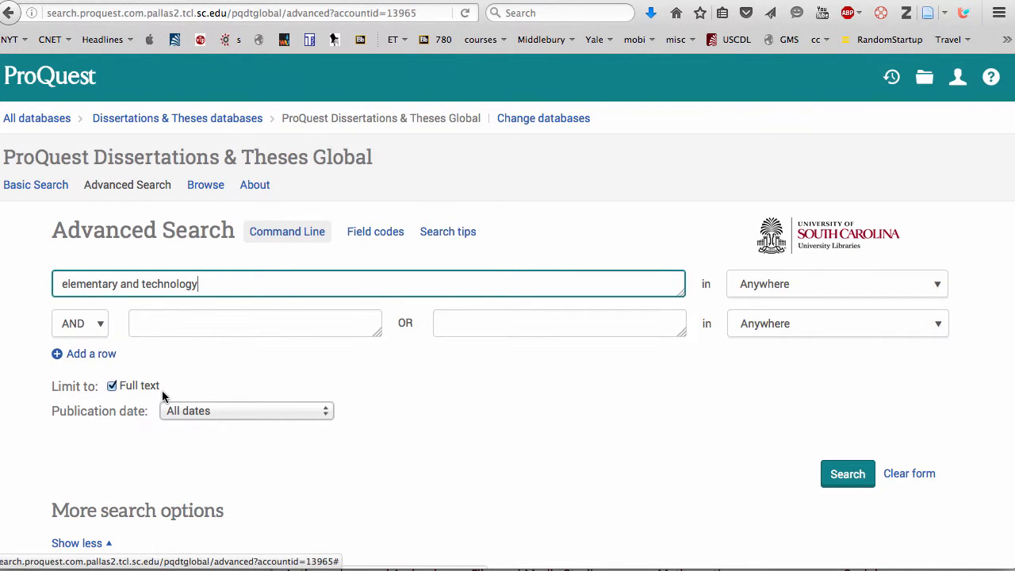
Step: Restrict publication date to the last 2 years and run the search, returning 11,239 results
scroll(down, 3)
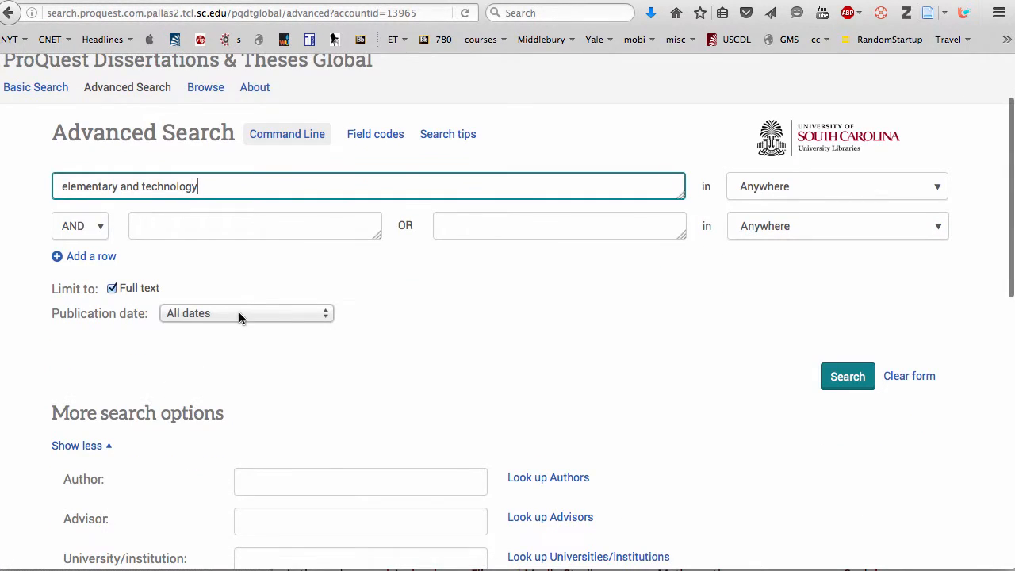
click(246, 312)
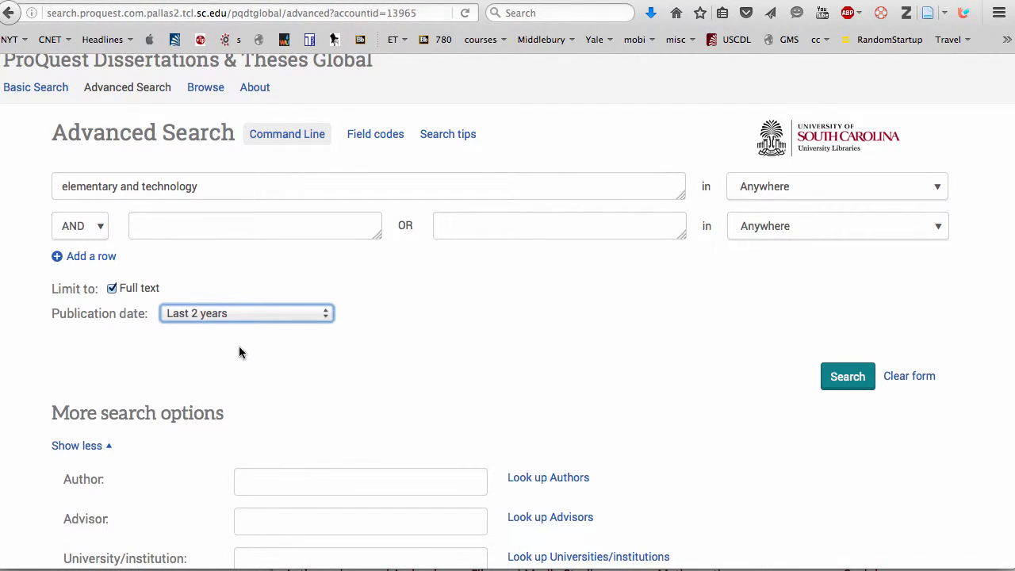
click(847, 376)
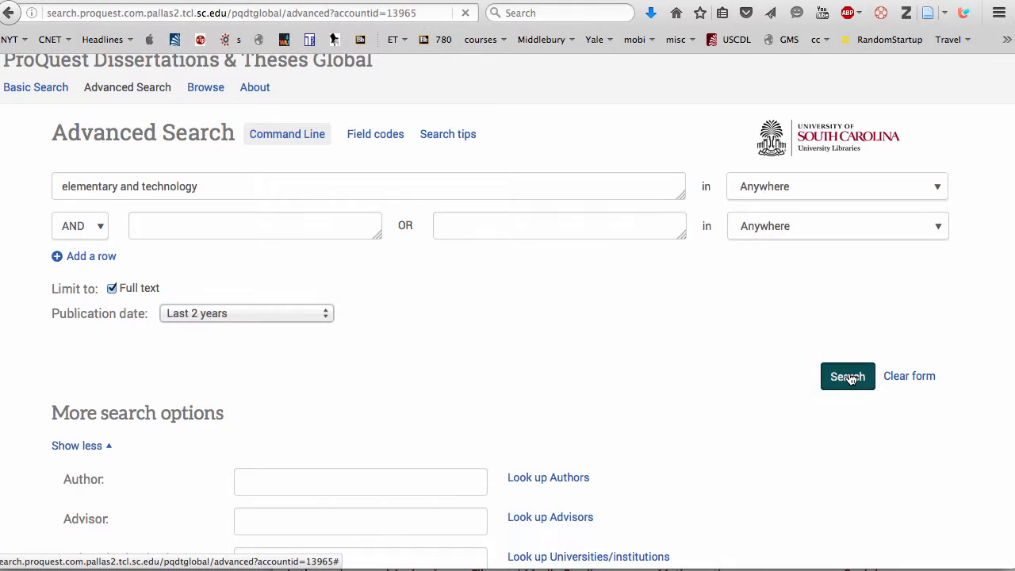
click(847, 376)
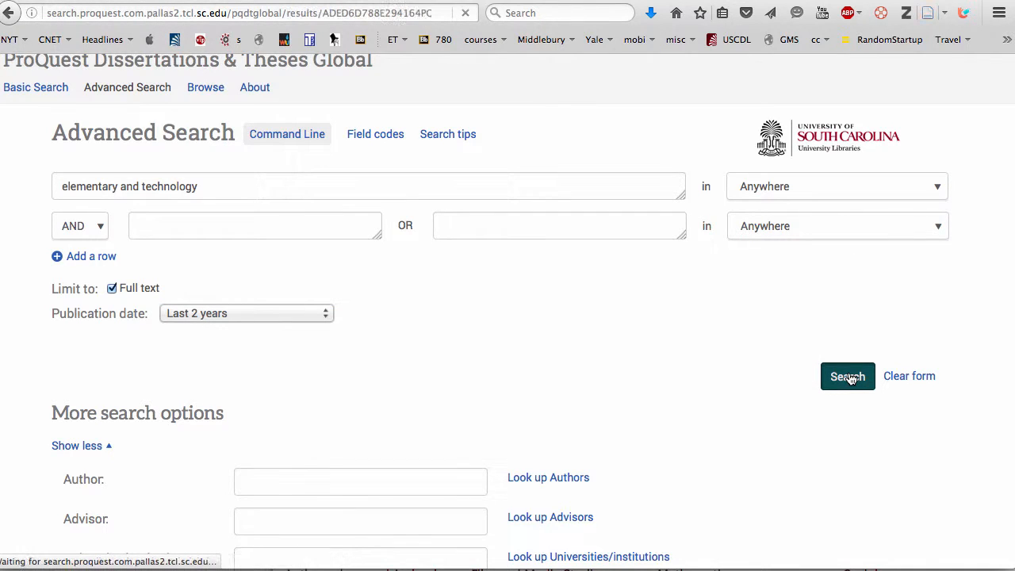
click(847, 376)
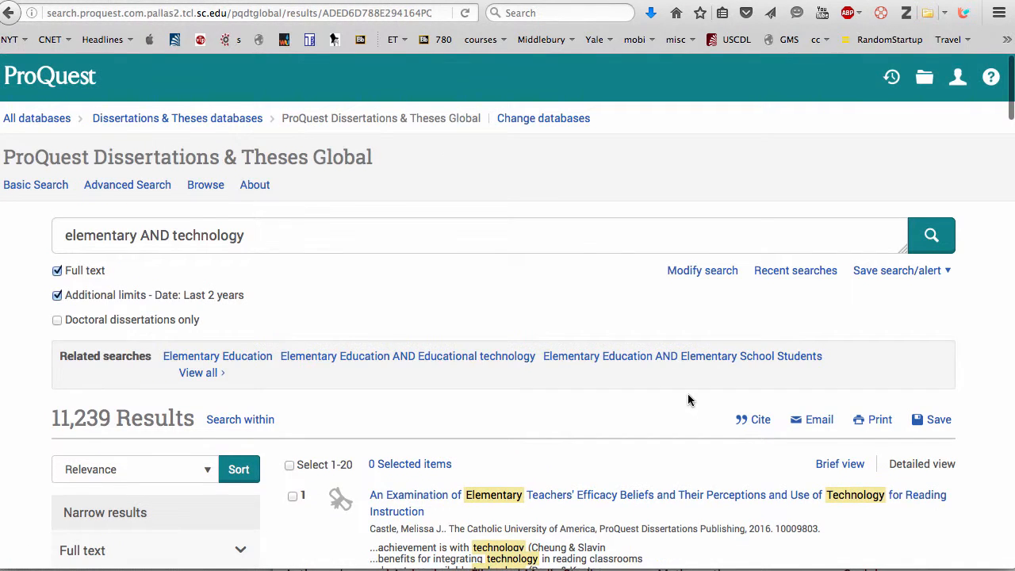
Step: Scroll the results, check the first result's Full text - PDF link options, and return to the Wikispaces tab
scroll(down, 3)
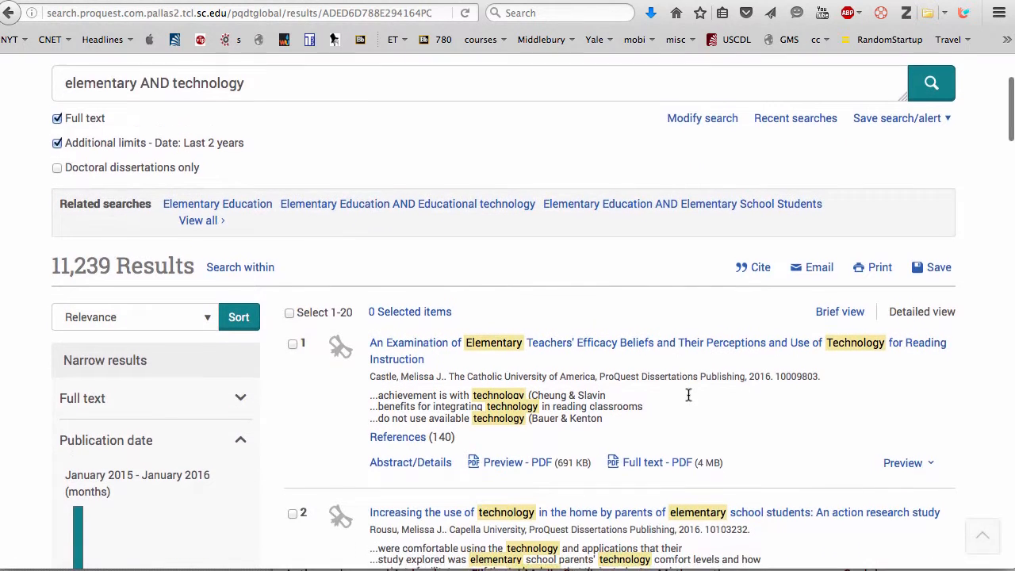
scroll(down, 3)
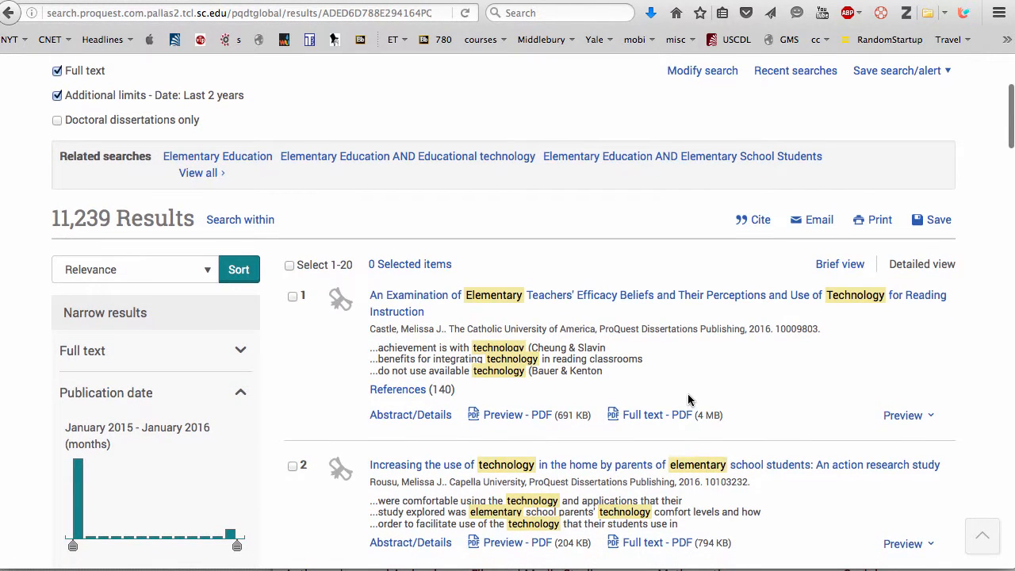
mouse_move(688, 303)
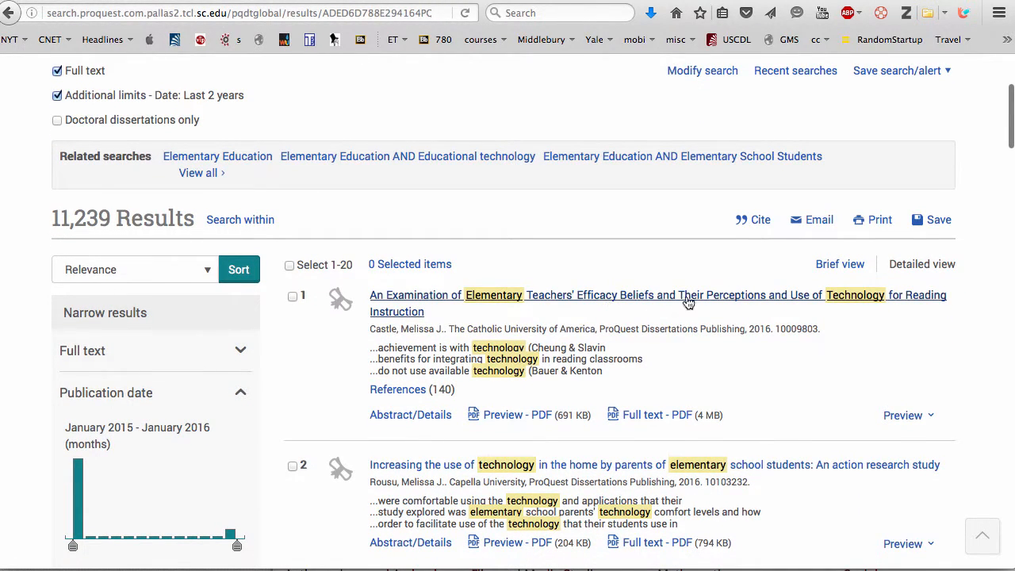
mouse_move(642, 300)
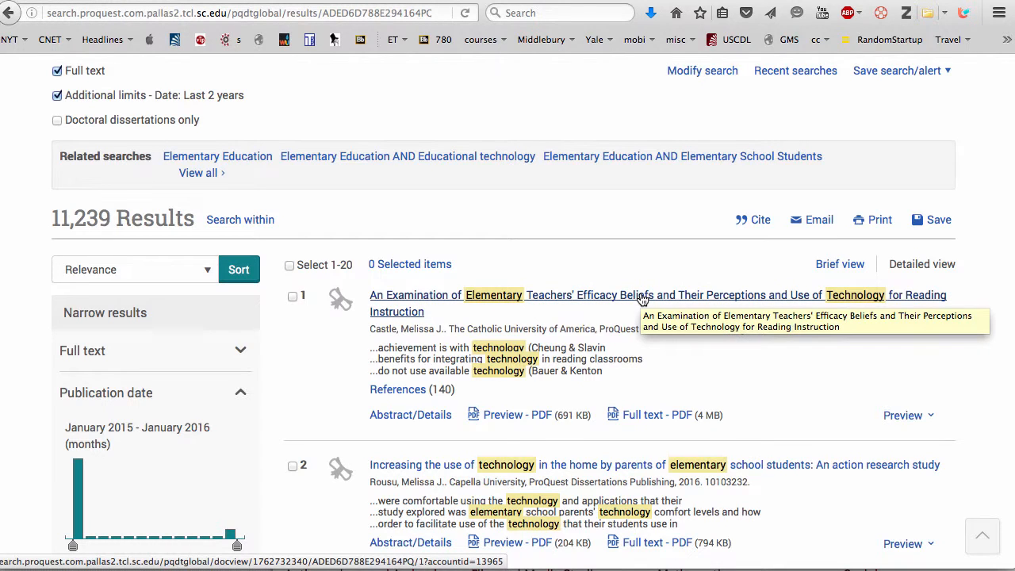
scroll(down, 3)
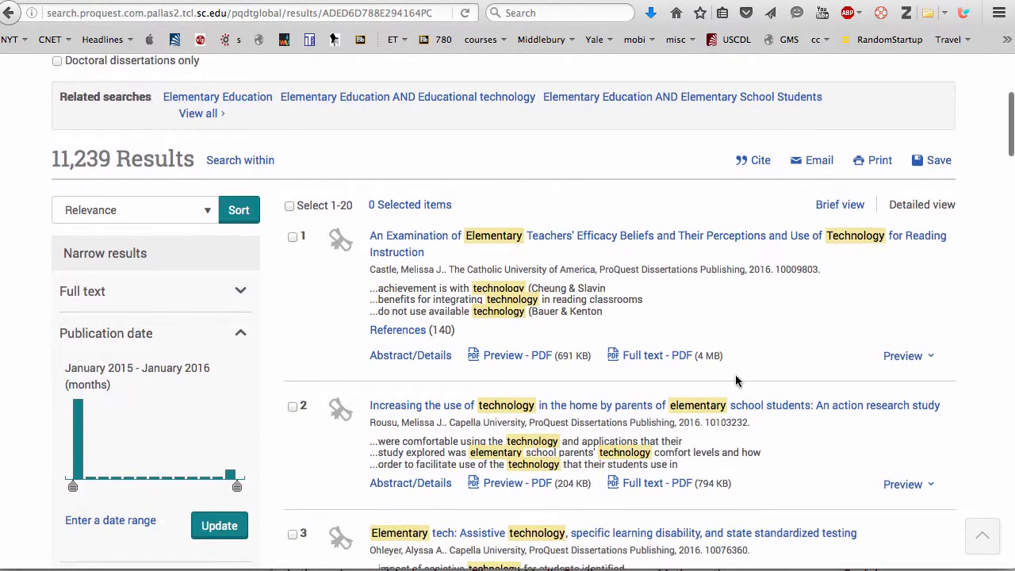
right_click(657, 355)
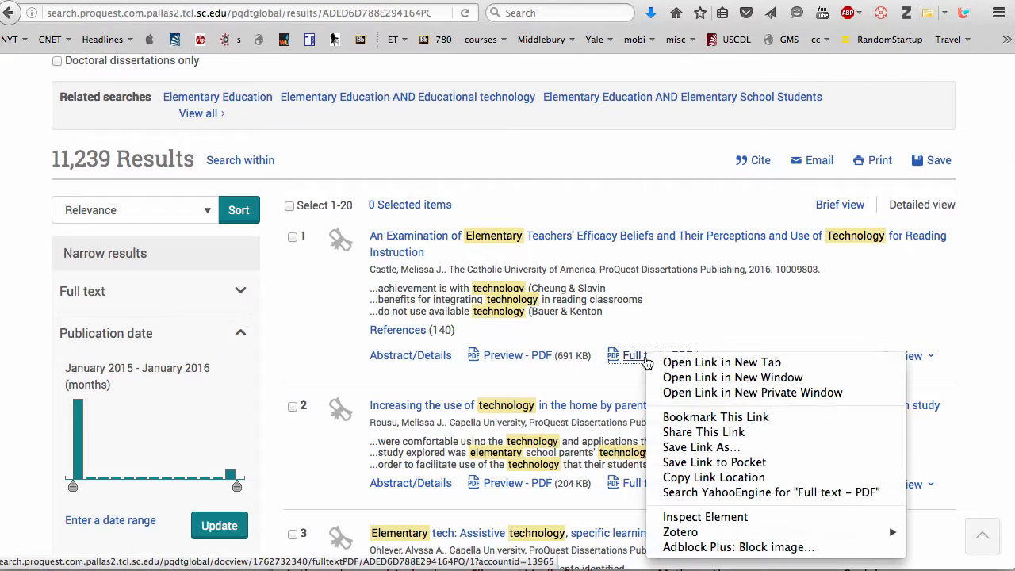
click(730, 297)
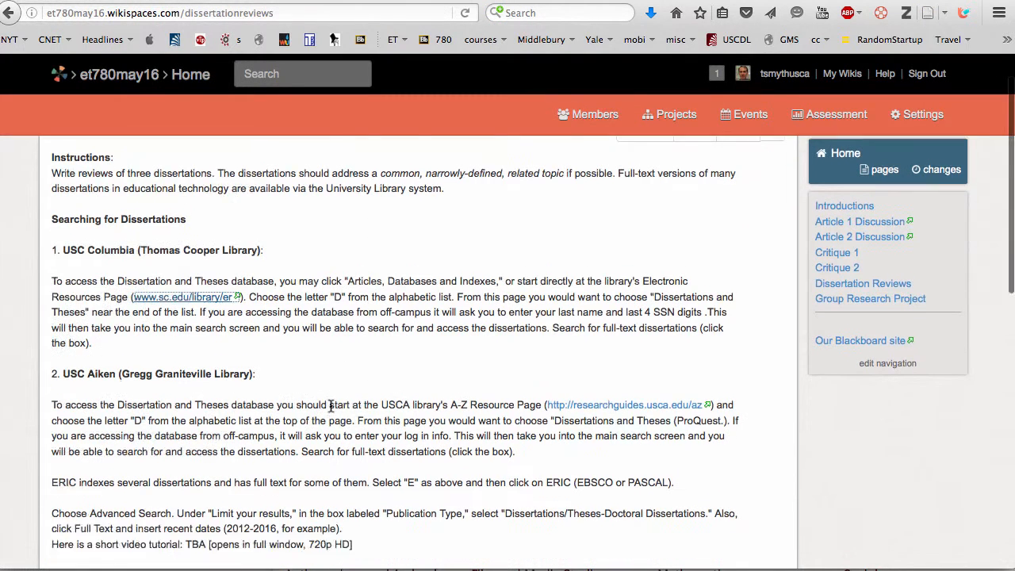
Step: From the USC Aiken A-Z resource list under D, open Dissertations and Theses Global (ProQuest)
scroll(down, 3)
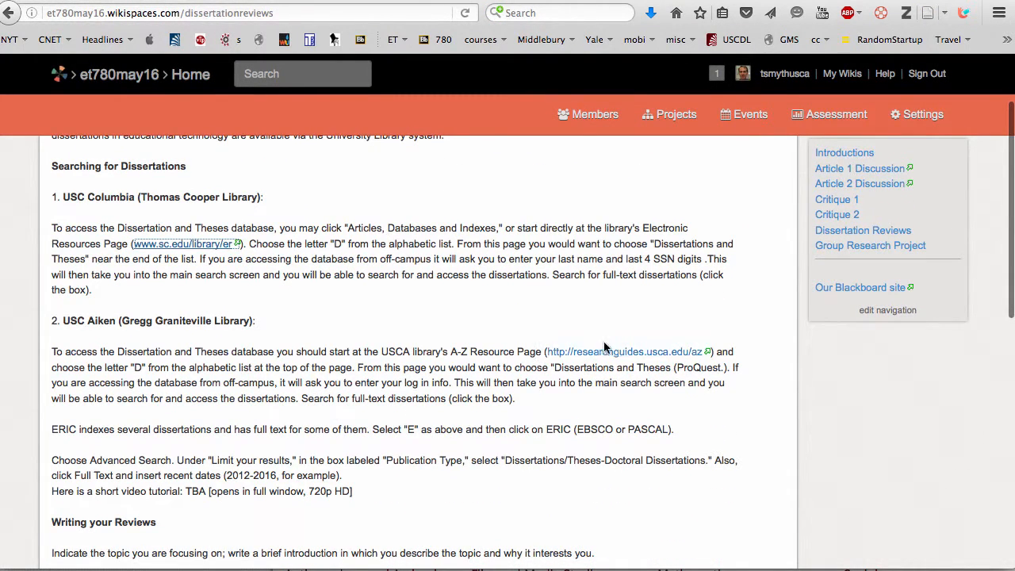
click(624, 352)
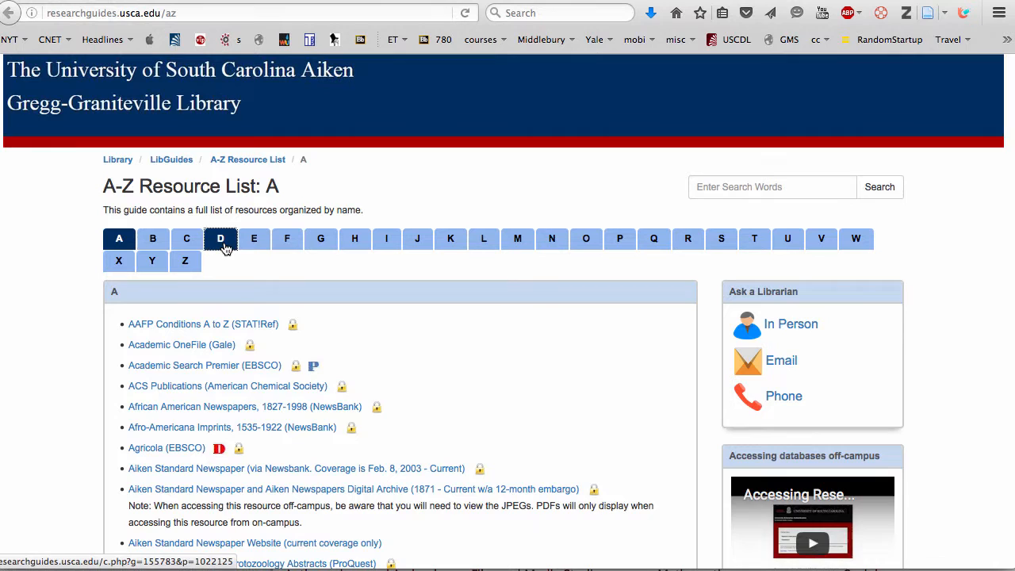
click(220, 238)
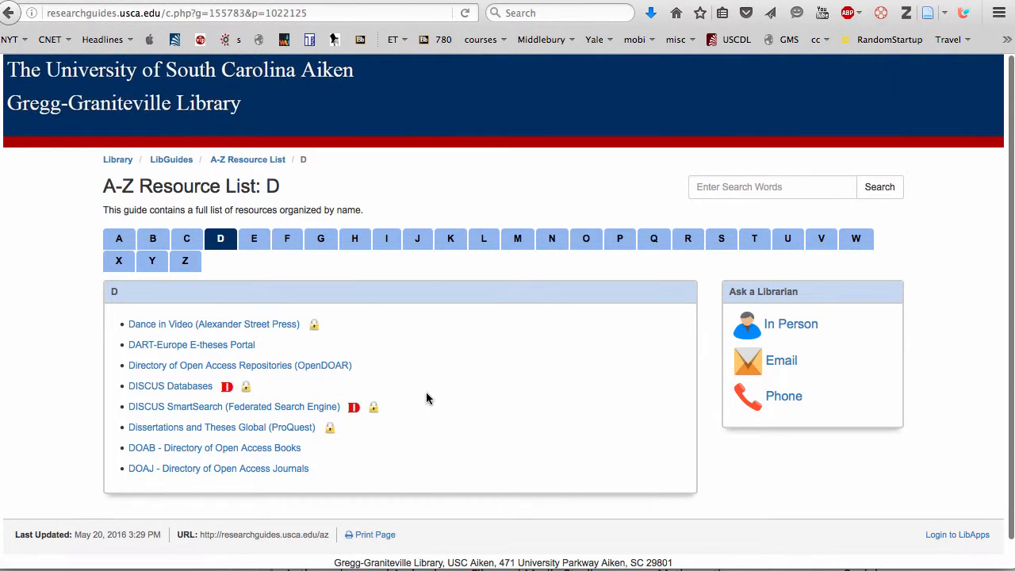
mouse_move(221, 426)
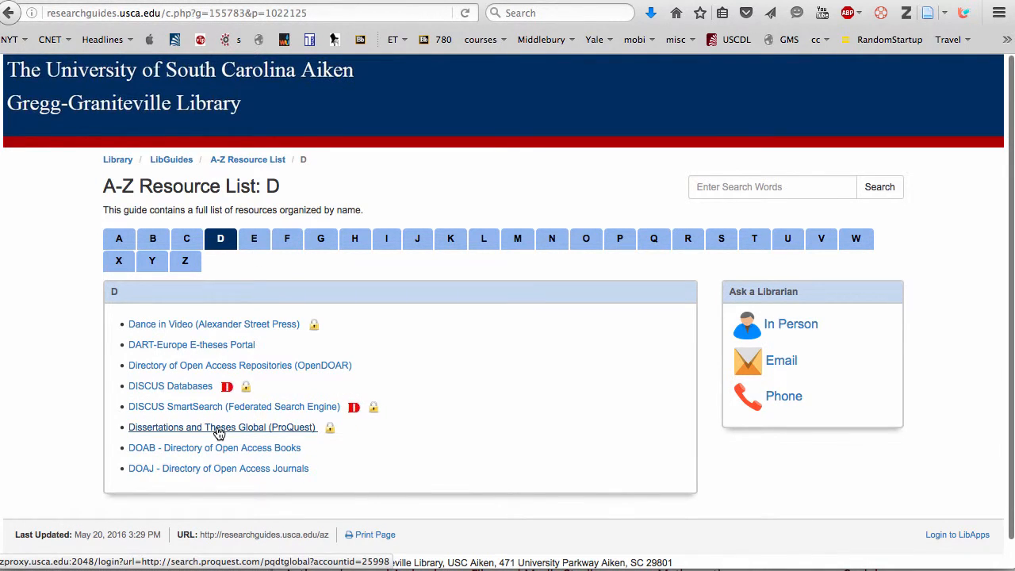
click(222, 426)
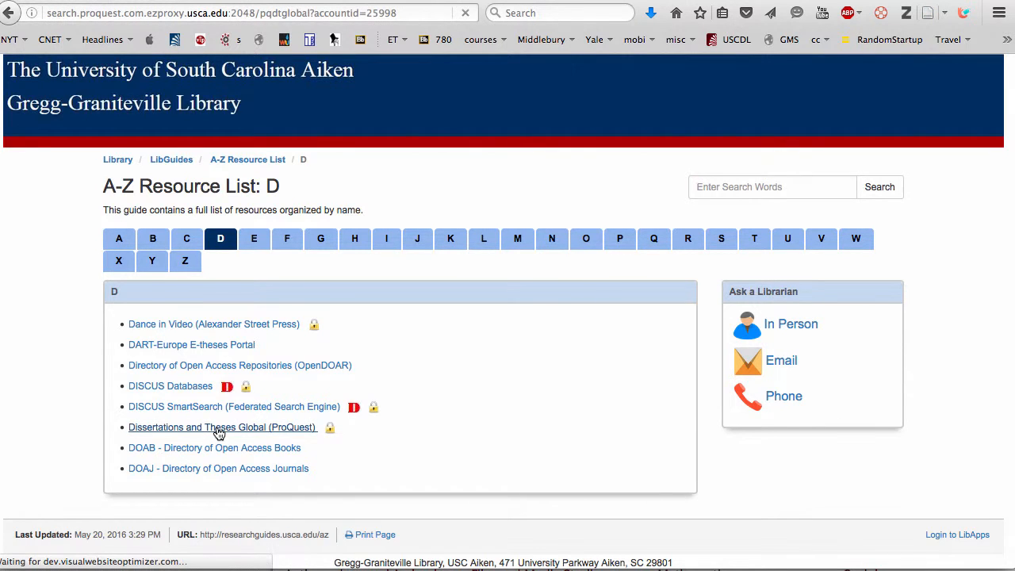
click(222, 426)
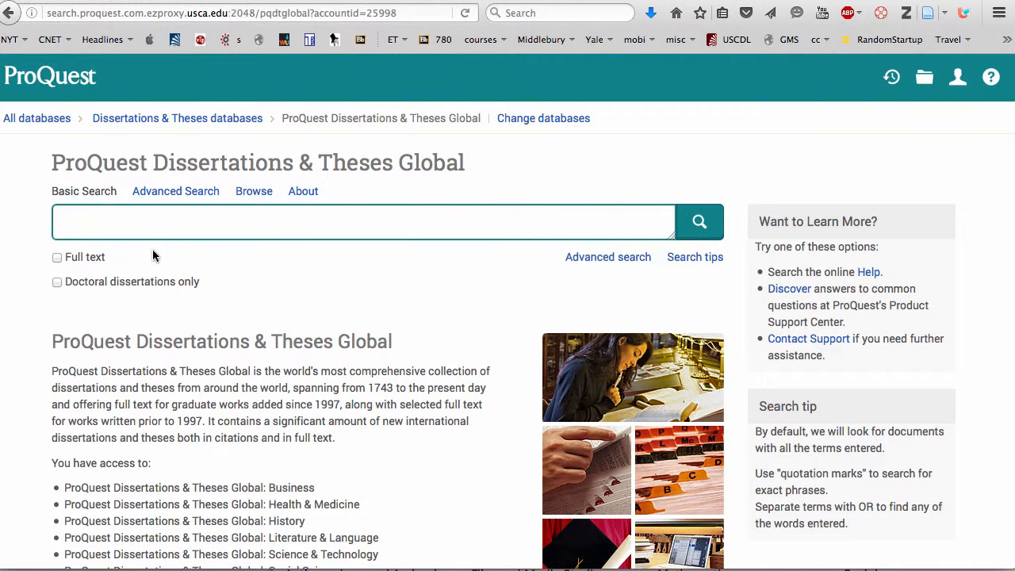
Step: Switch to Advanced Search with Full text on and publication date limited to the last 2 years
click(174, 191)
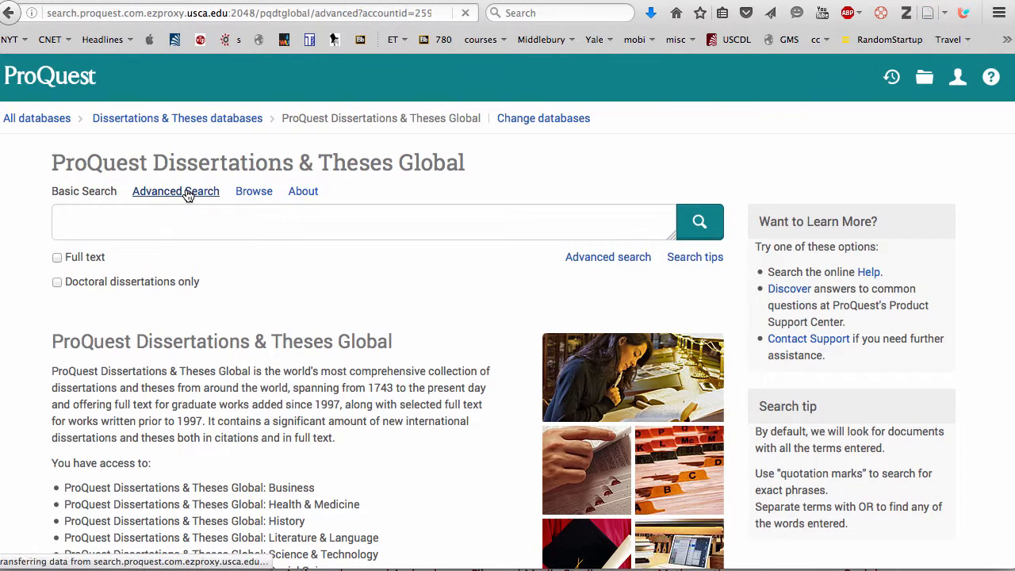
click(174, 190)
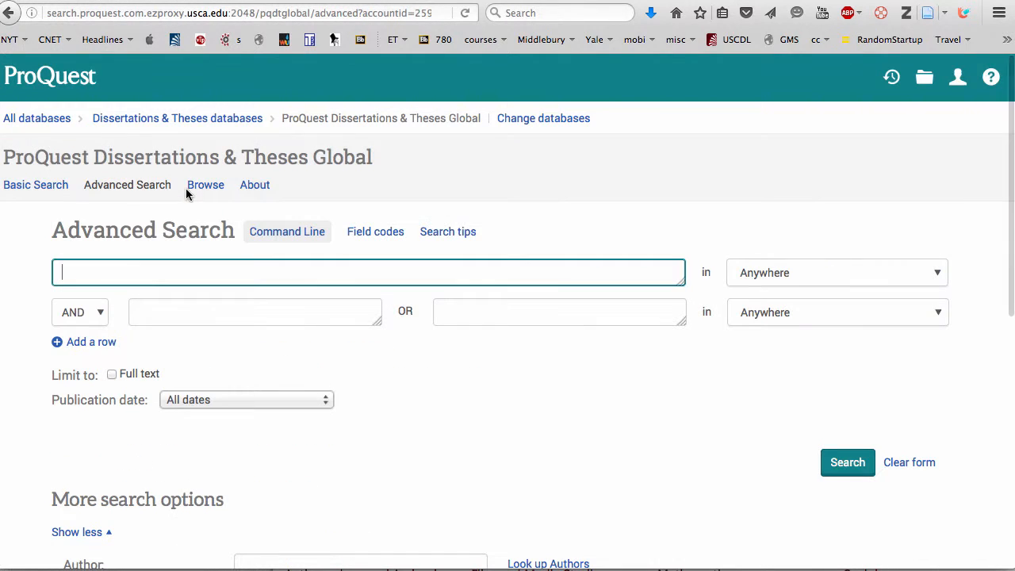
mouse_move(454, 372)
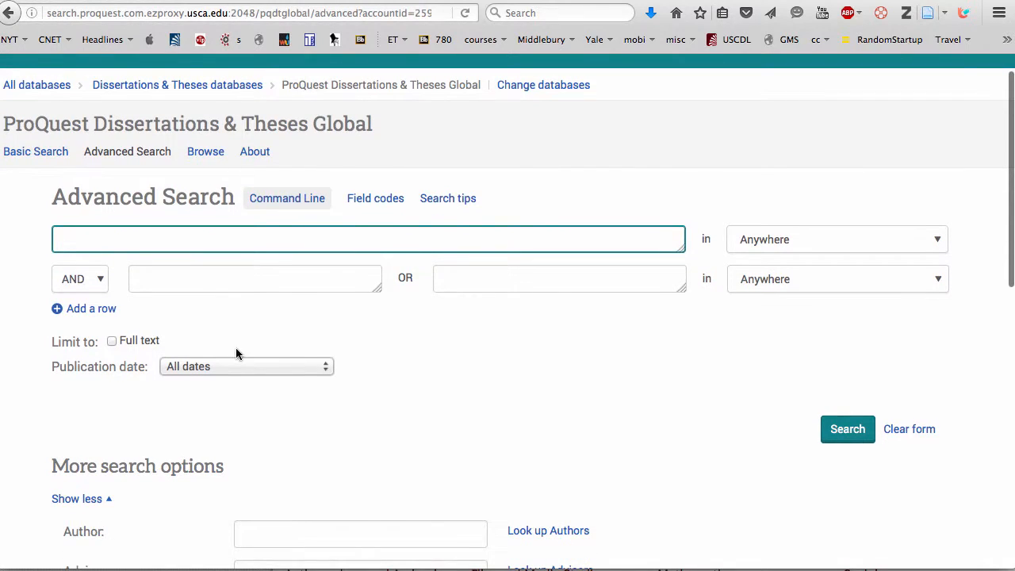
click(111, 340)
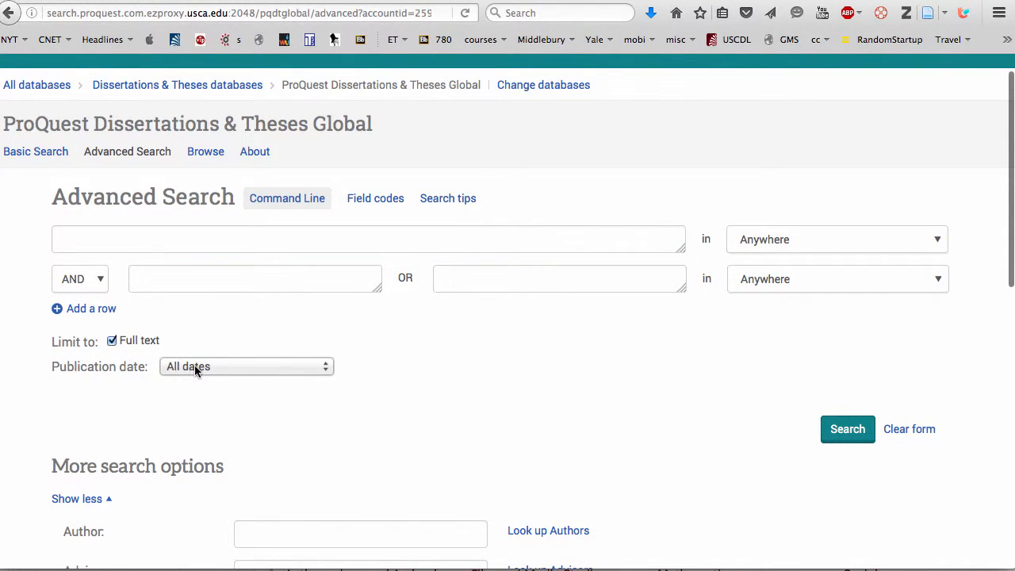
click(246, 364)
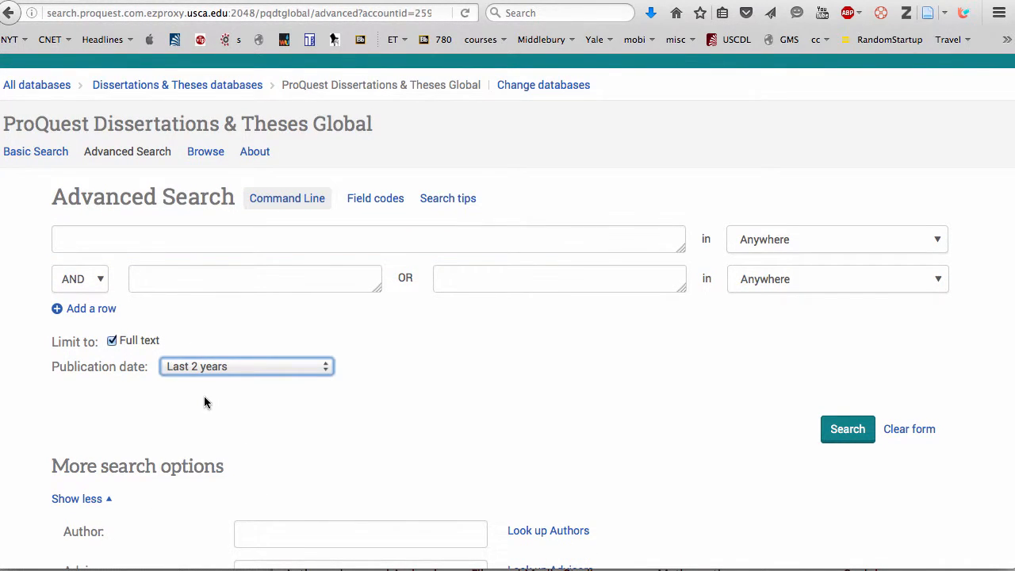